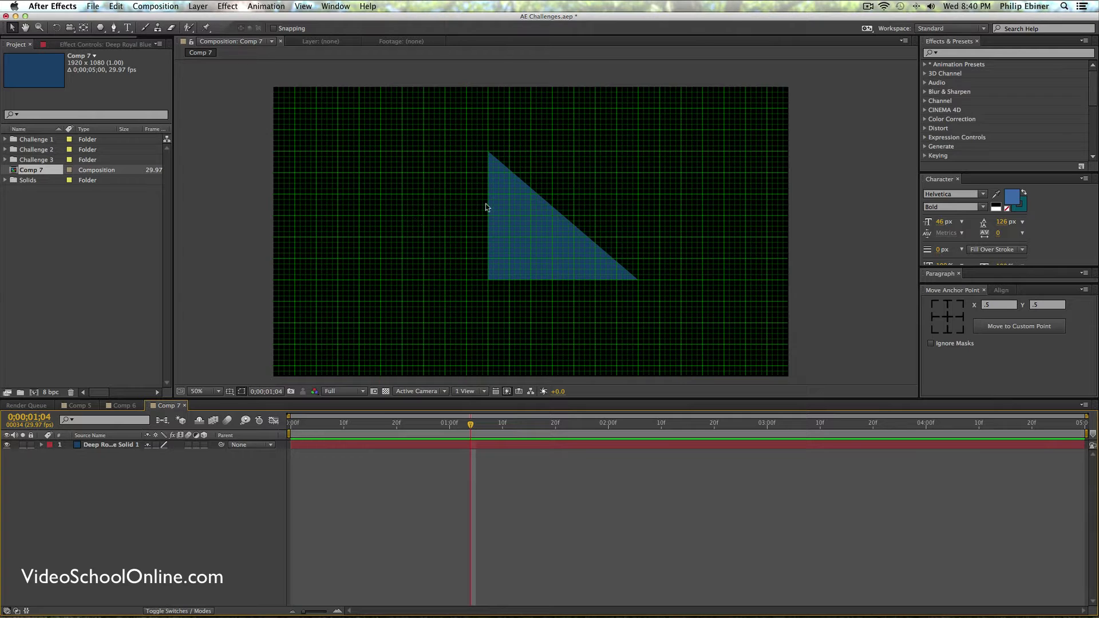
mouse_move(485, 223)
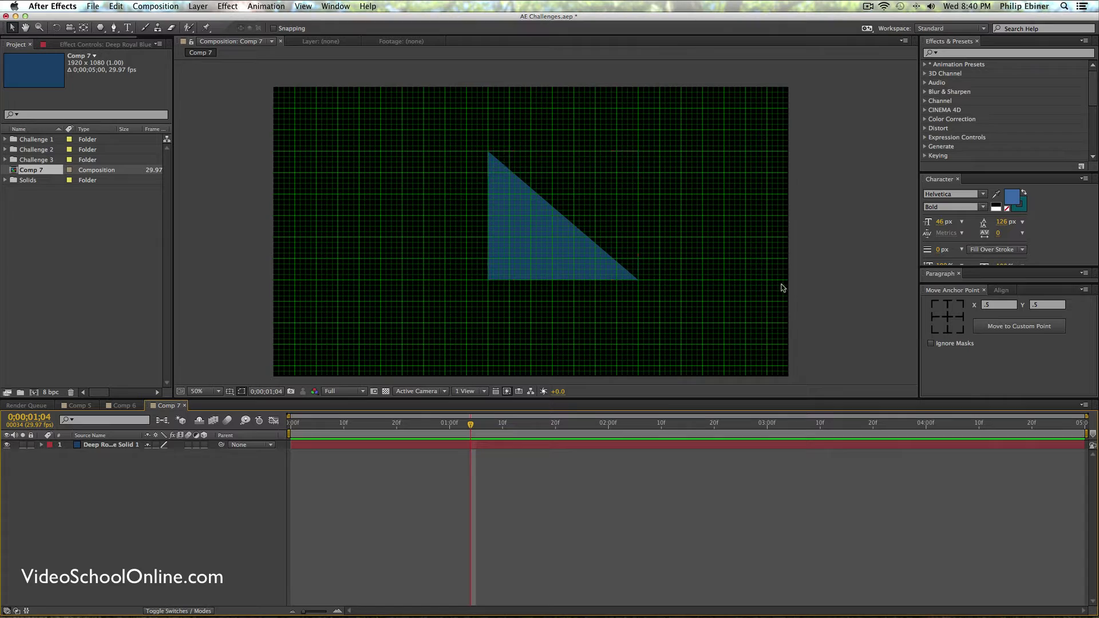
mouse_move(509, 319)
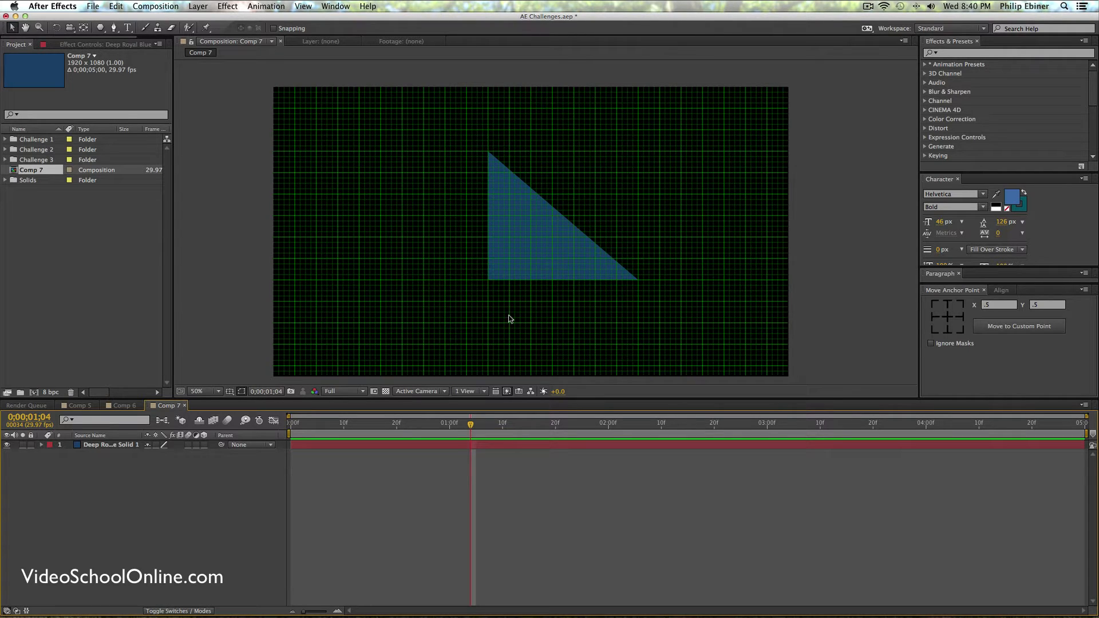
mouse_move(182, 164)
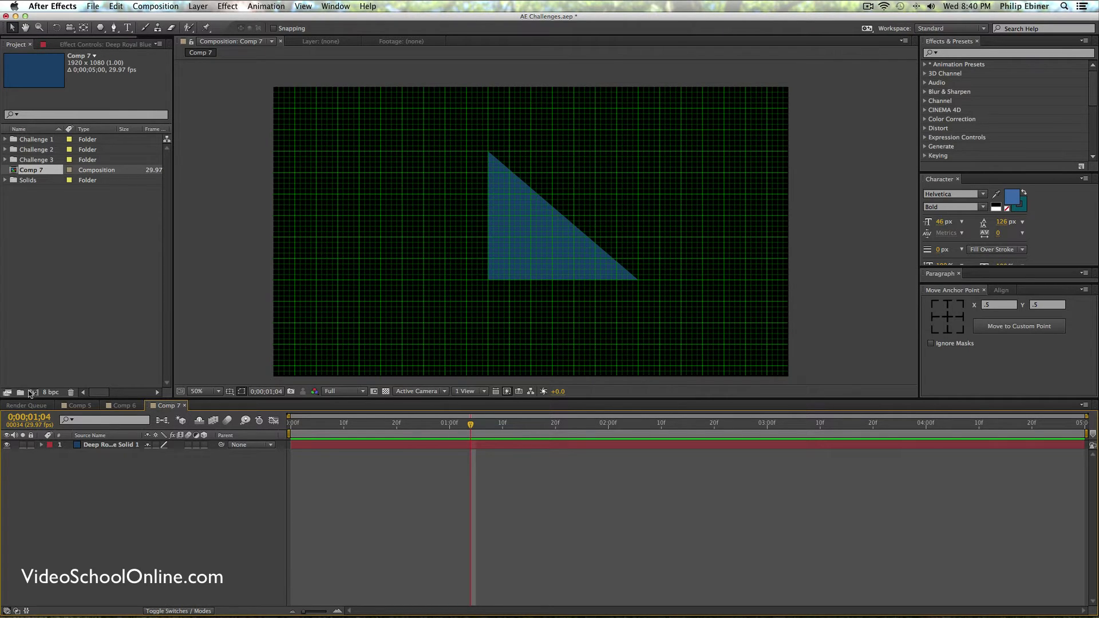
Step: Create the new 1920×1080 composition Comp 8 with default settings
left_click(19, 393)
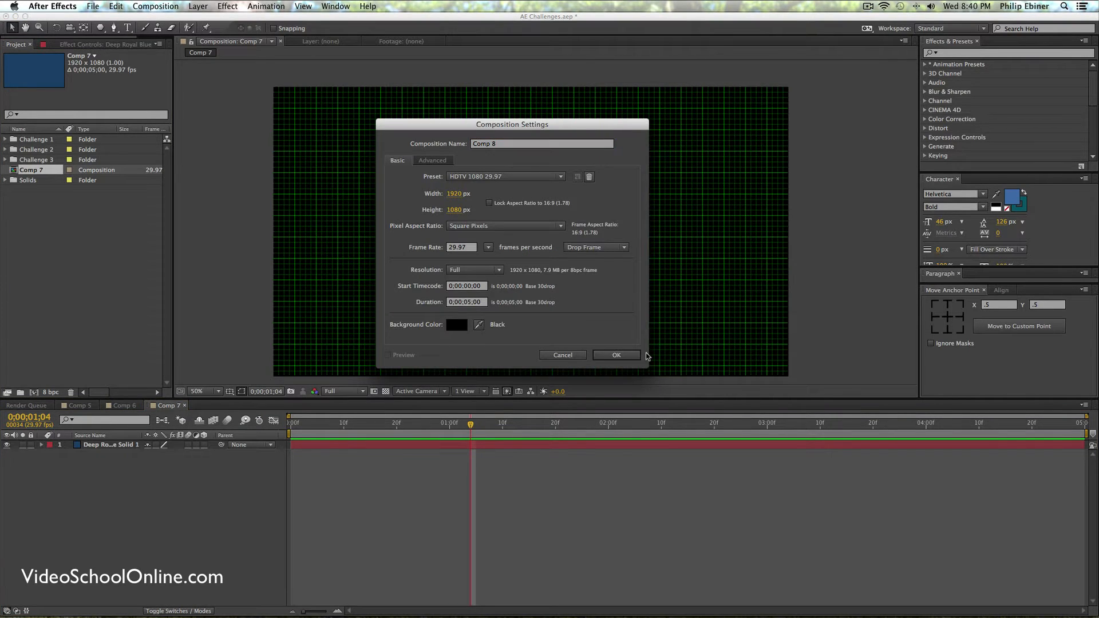
left_click(302, 6)
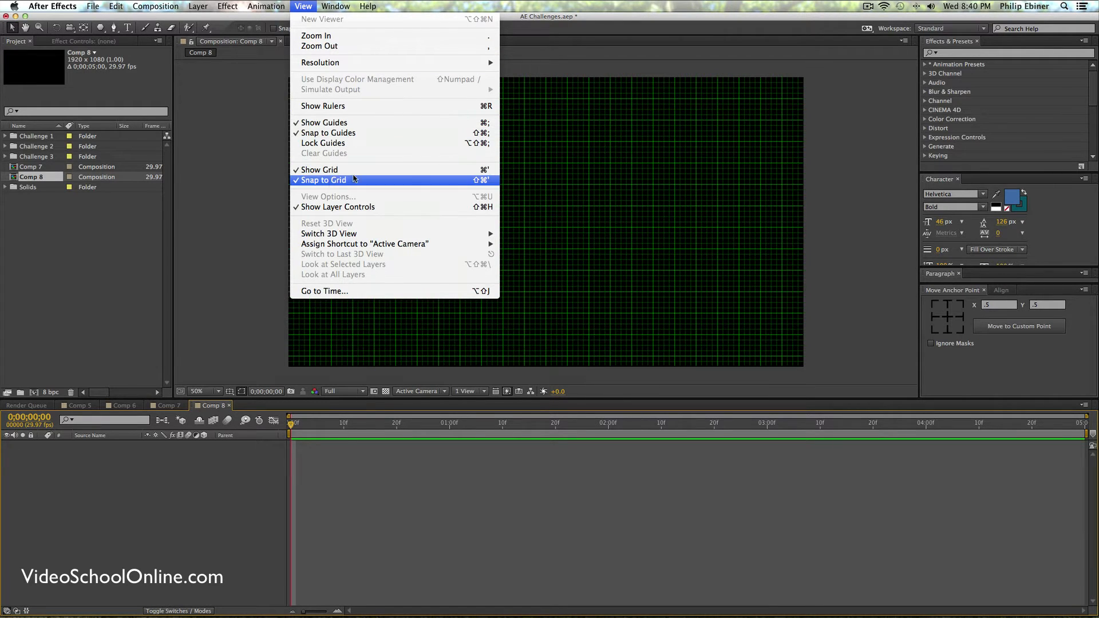
Step: Toggle Show Grid and Snap to Grid so the grid overlay is on
left_click(319, 169)
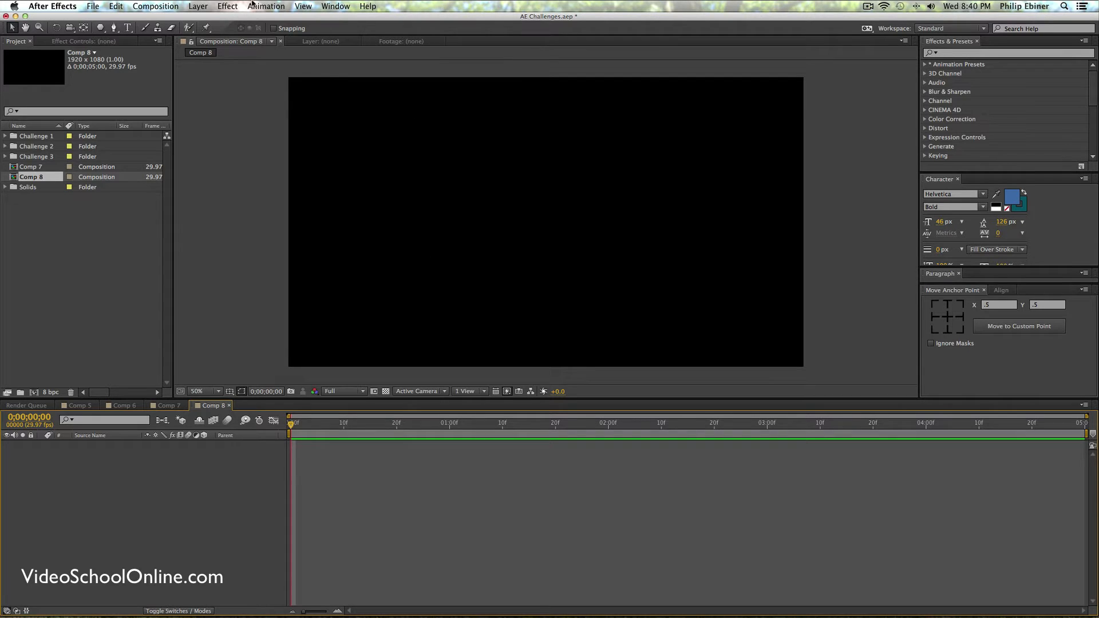
left_click(335, 6)
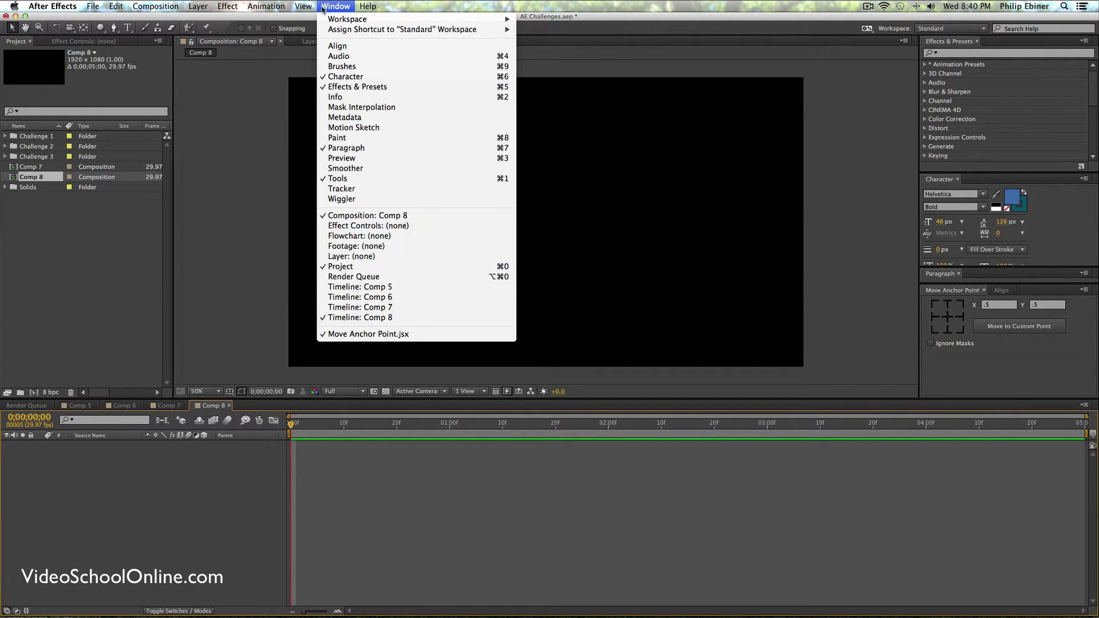
left_click(304, 7)
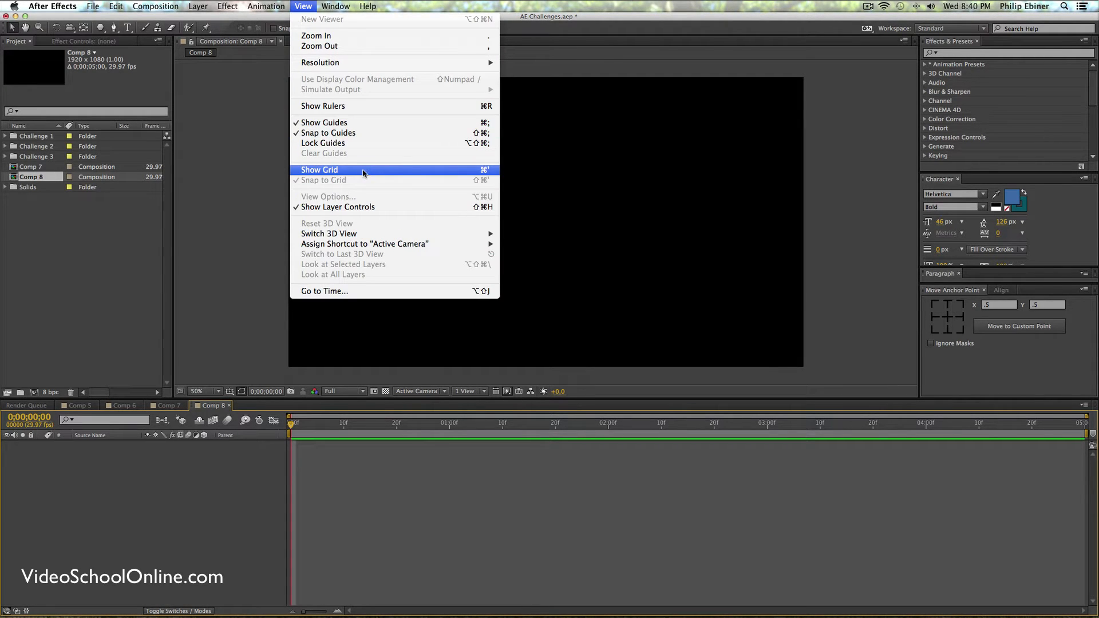
left_click(319, 170)
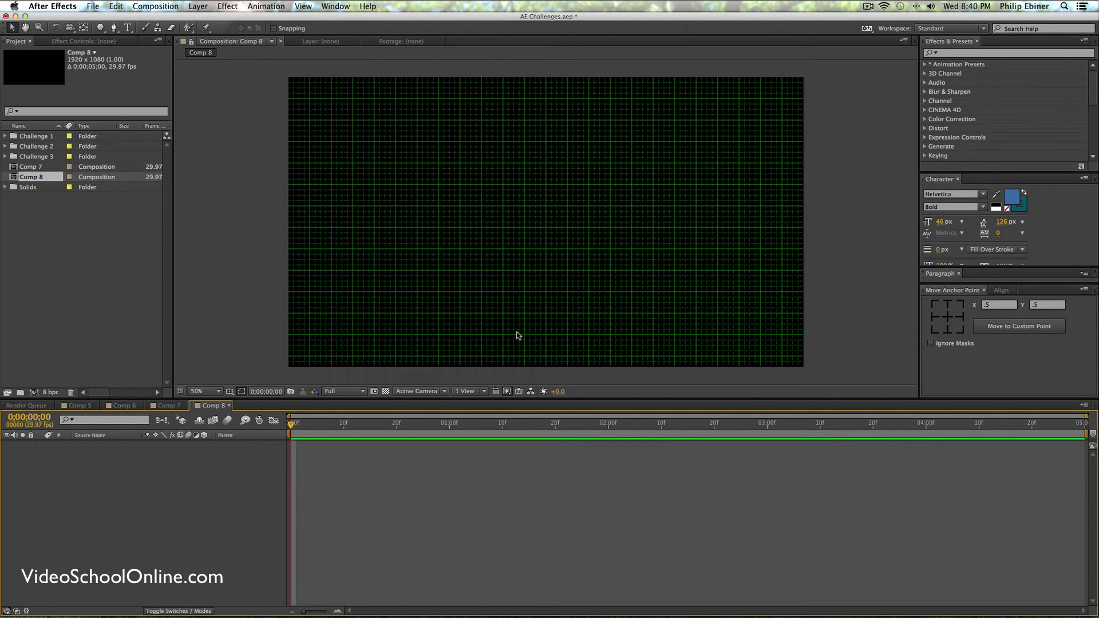
mouse_move(469, 333)
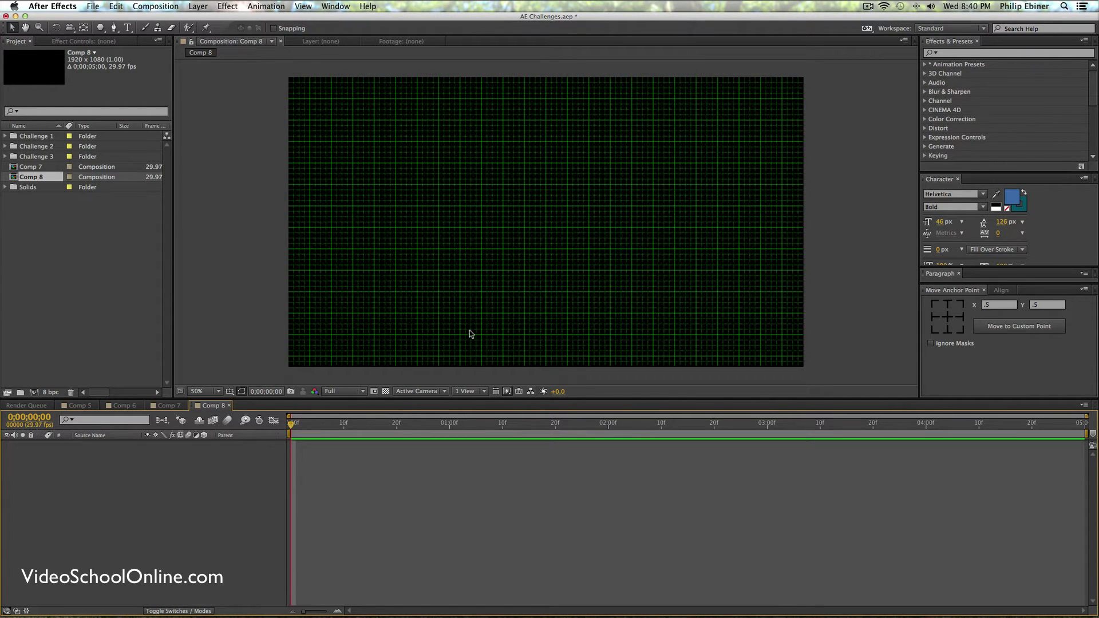
mouse_move(491, 264)
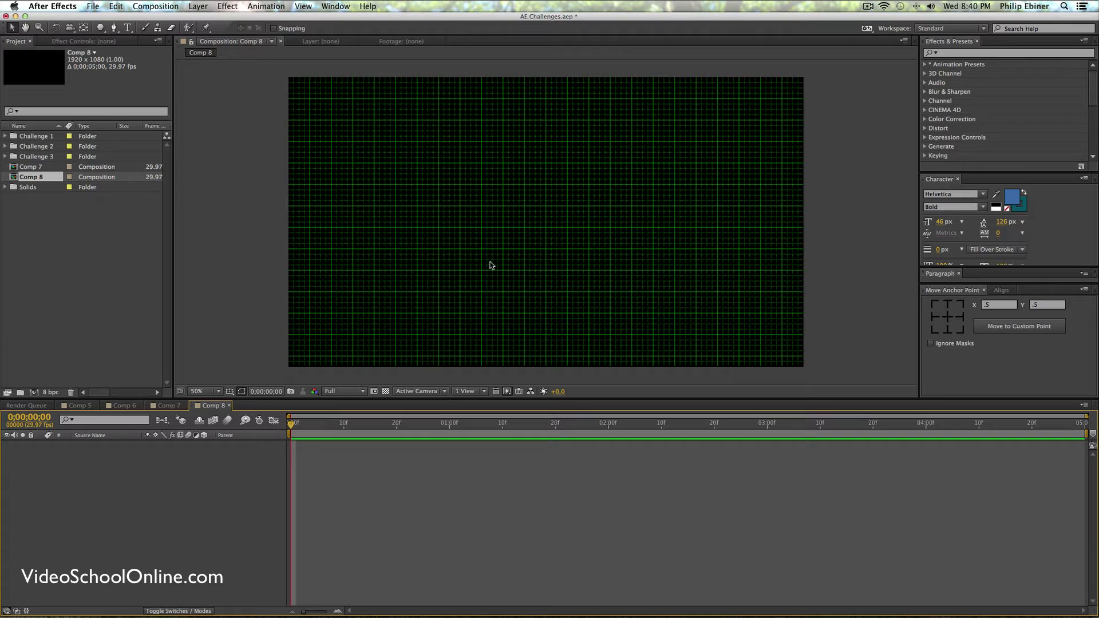
left_click(303, 6)
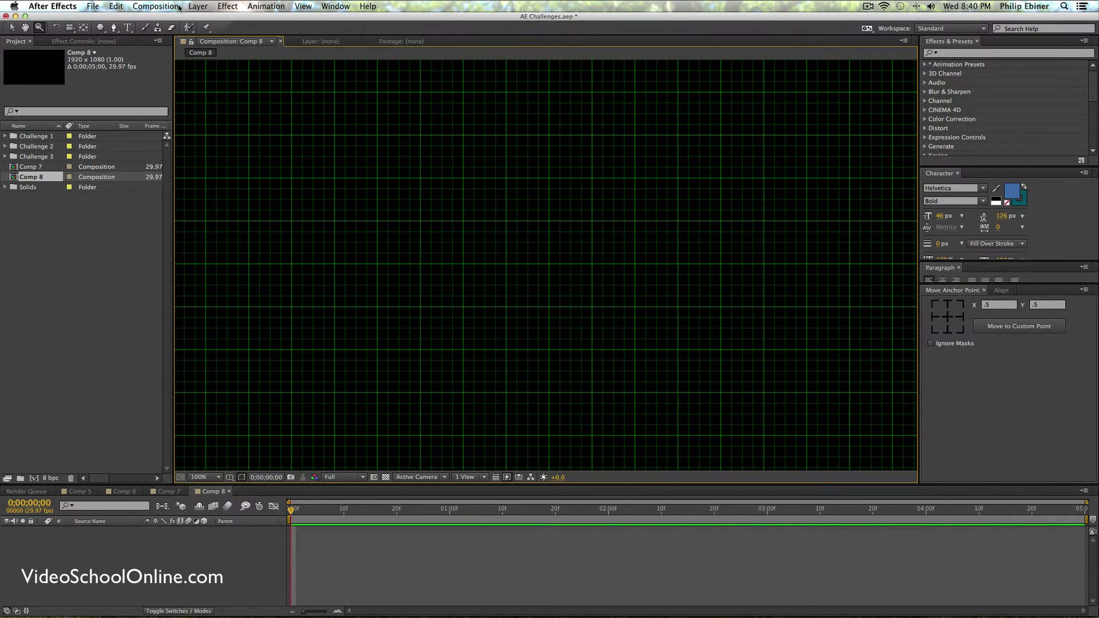
Step: Add a full-frame solid layer coloured deep red, Deep Red Solid 1
left_click(198, 6)
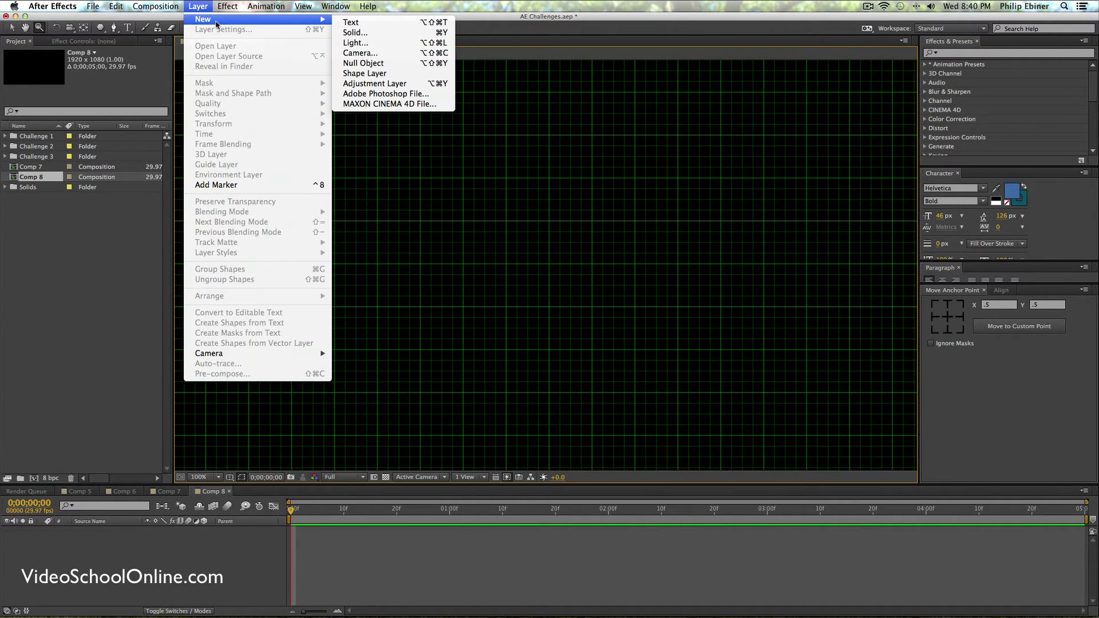
left_click(355, 32)
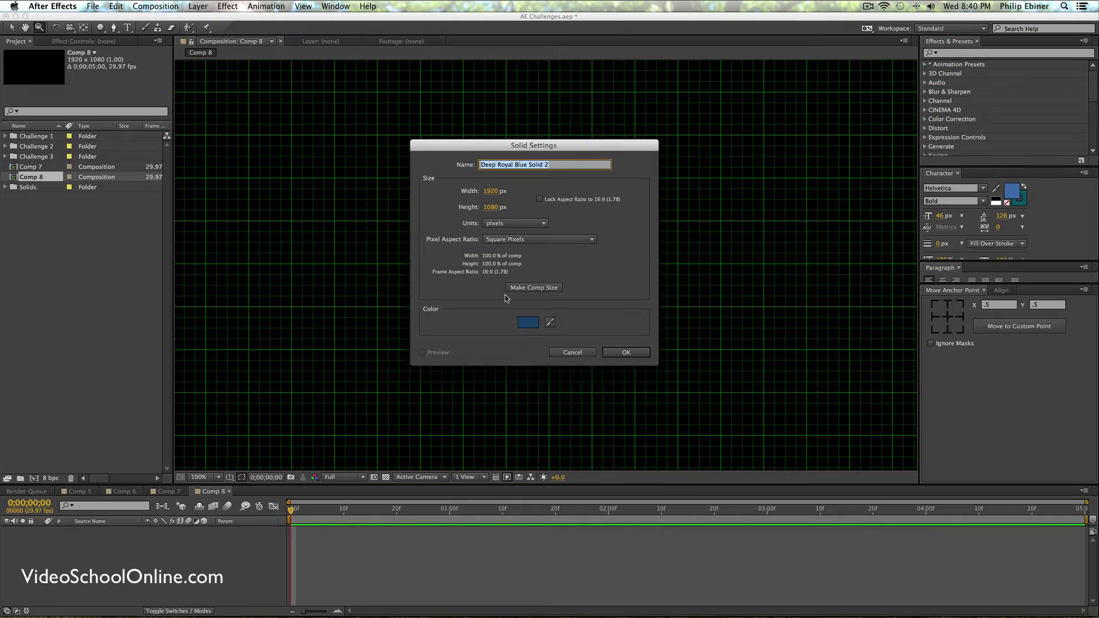
left_click(528, 321)
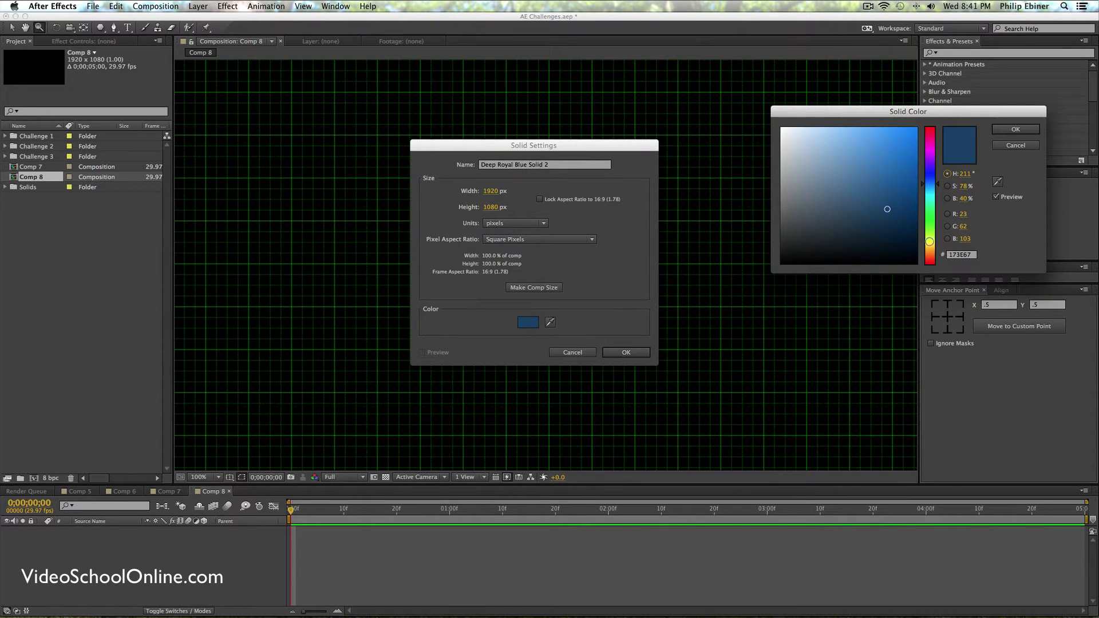
left_click(929, 223)
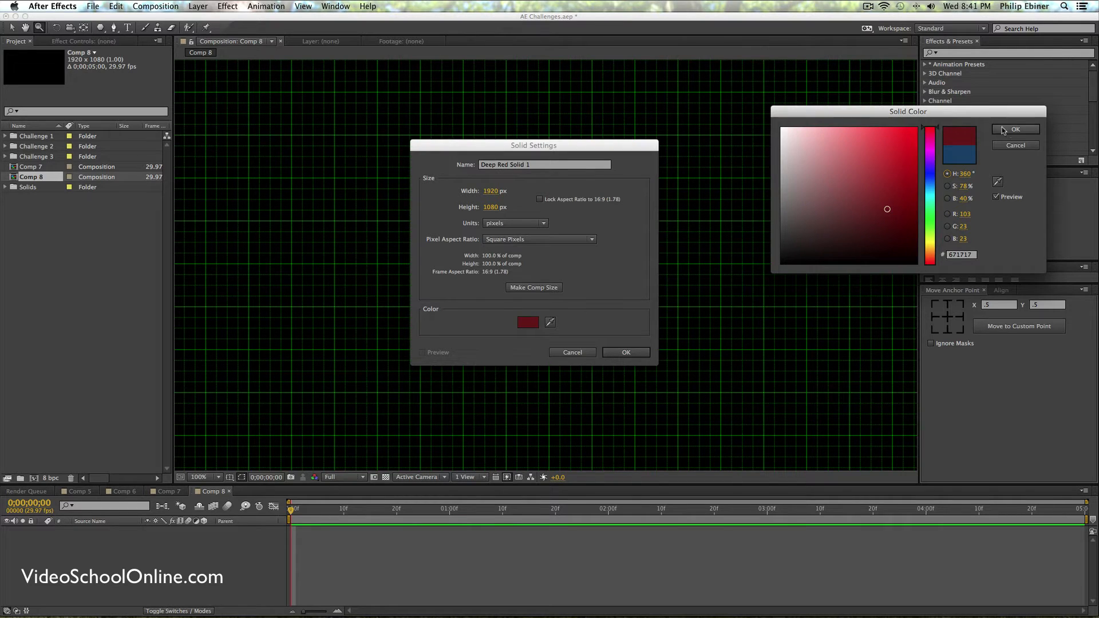
left_click(626, 351)
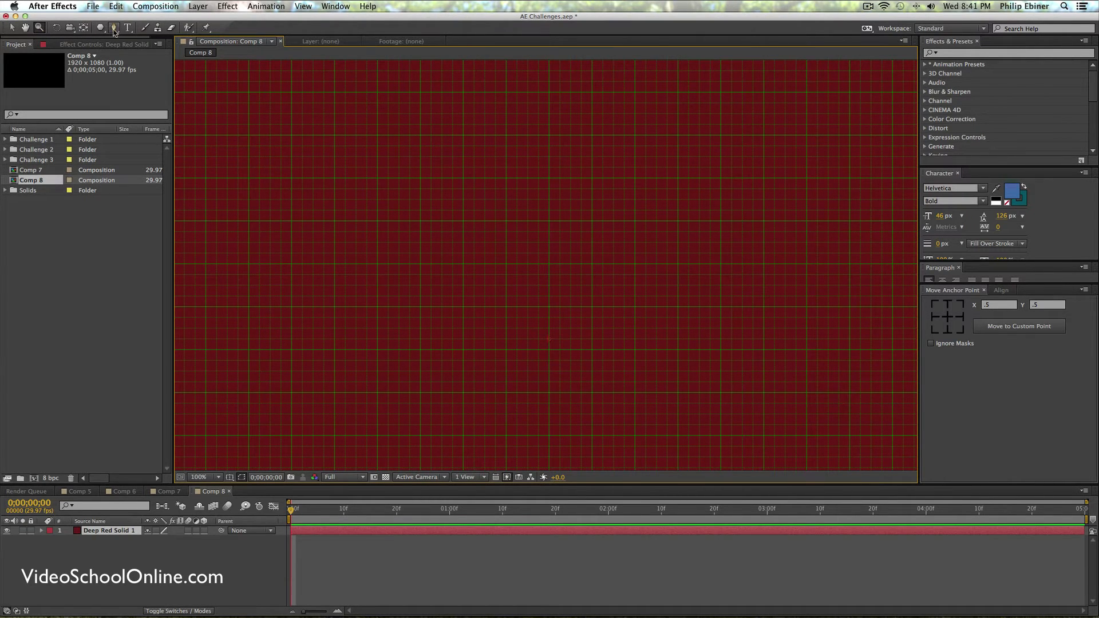
mouse_move(114, 28)
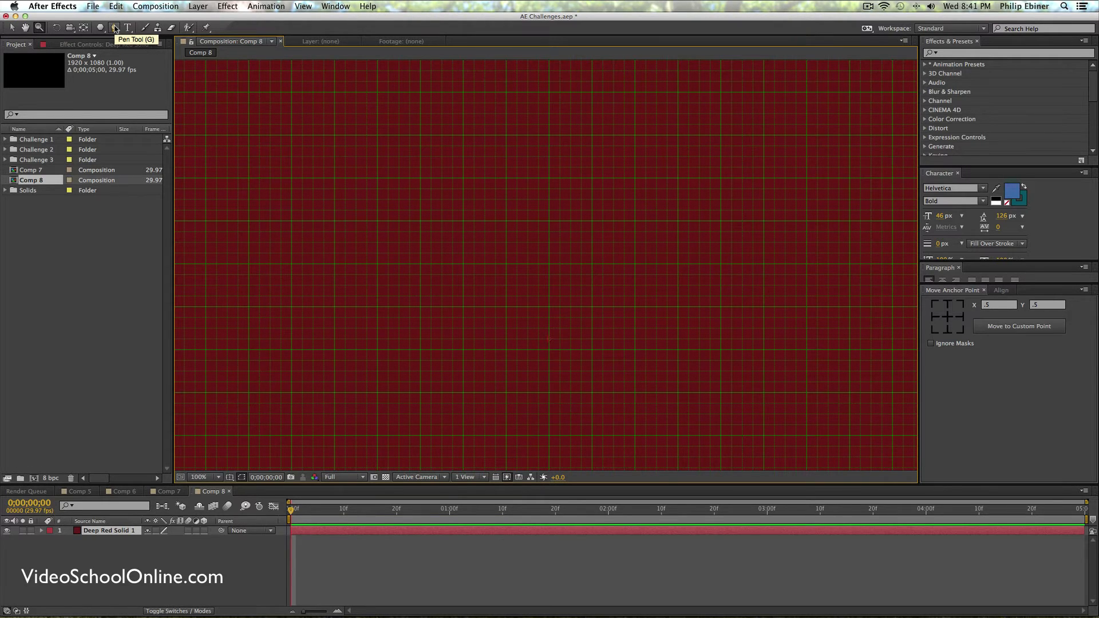
Step: Draw a right-triangle mask with the Pen tool, its three corners on grid points
left_click(114, 27)
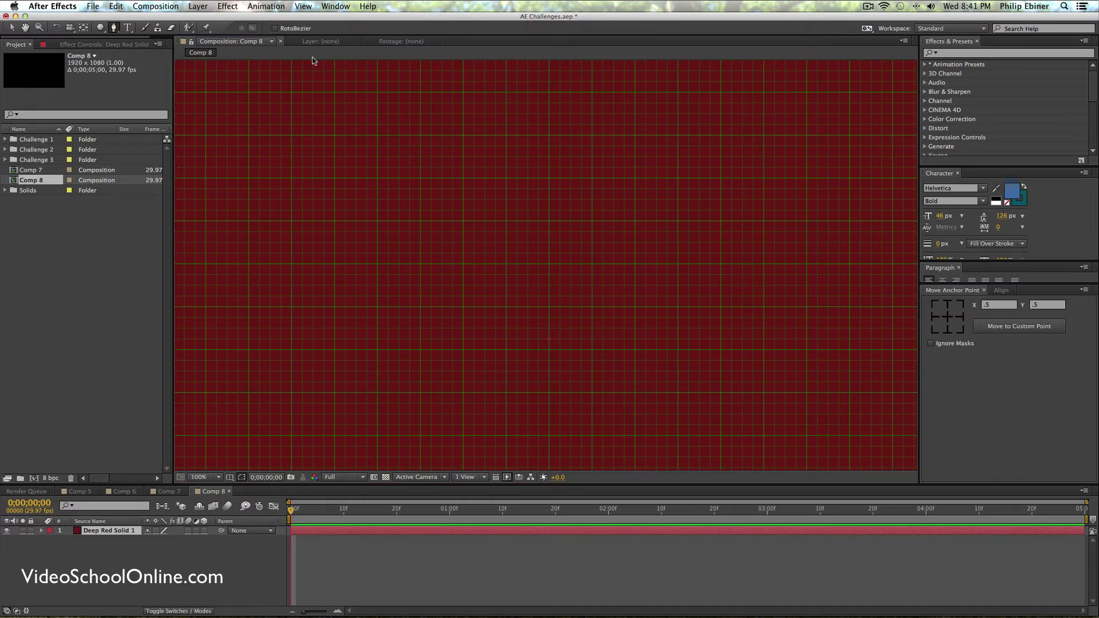
mouse_move(449, 77)
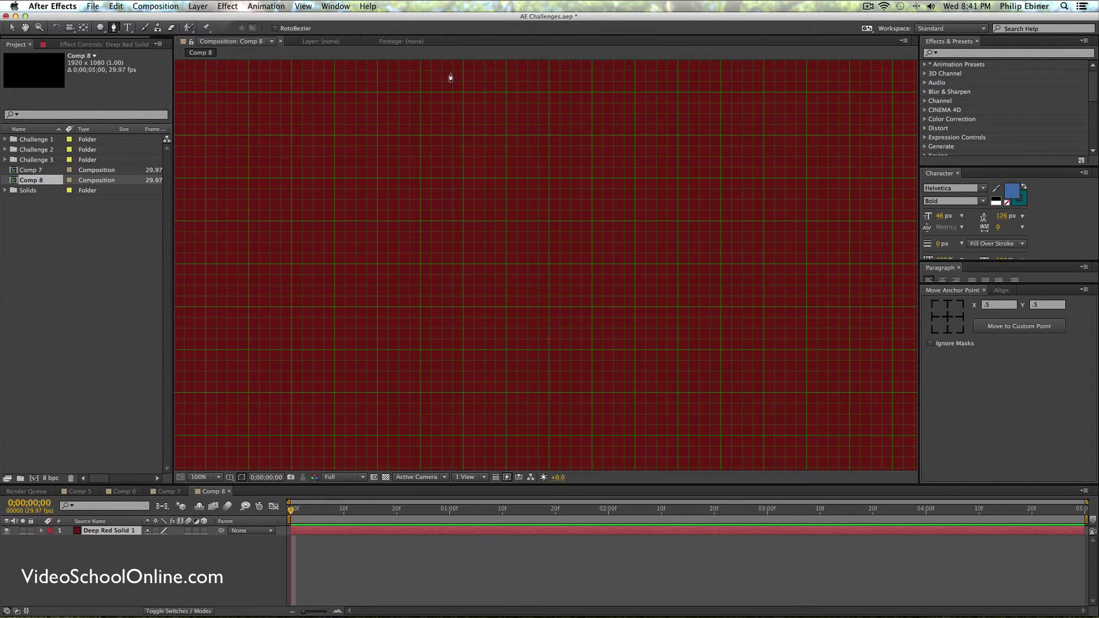
mouse_move(461, 140)
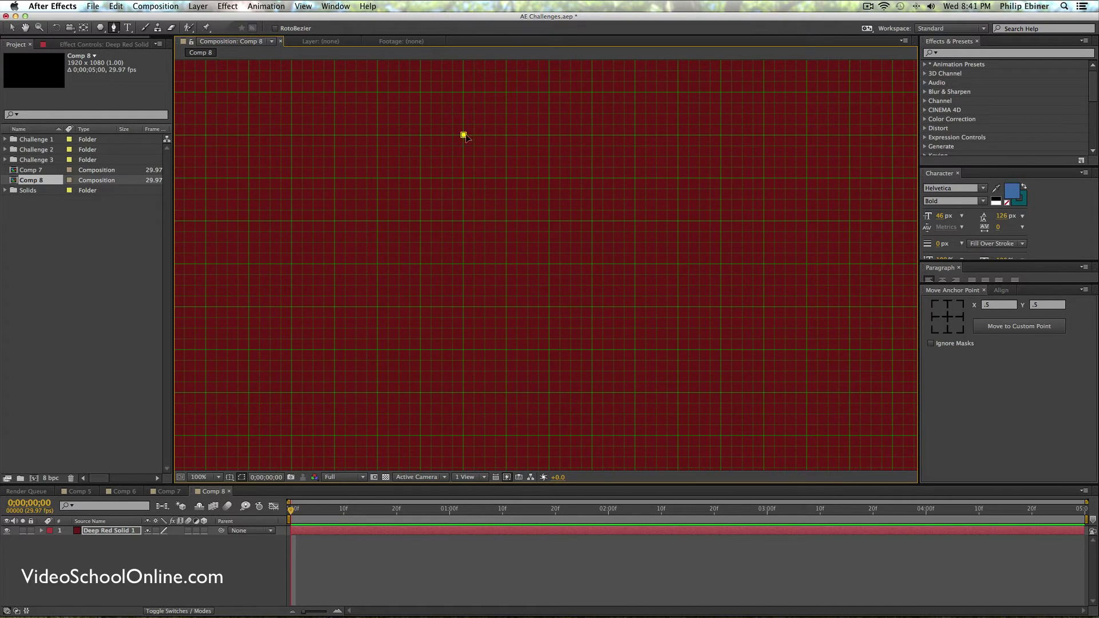
mouse_move(461, 258)
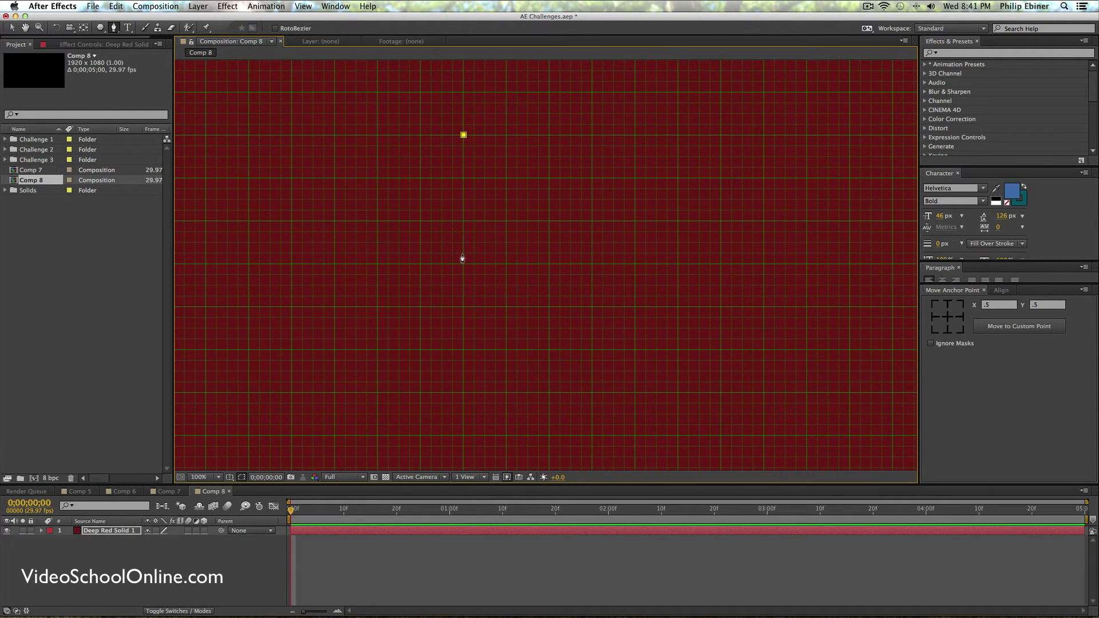
mouse_move(463, 354)
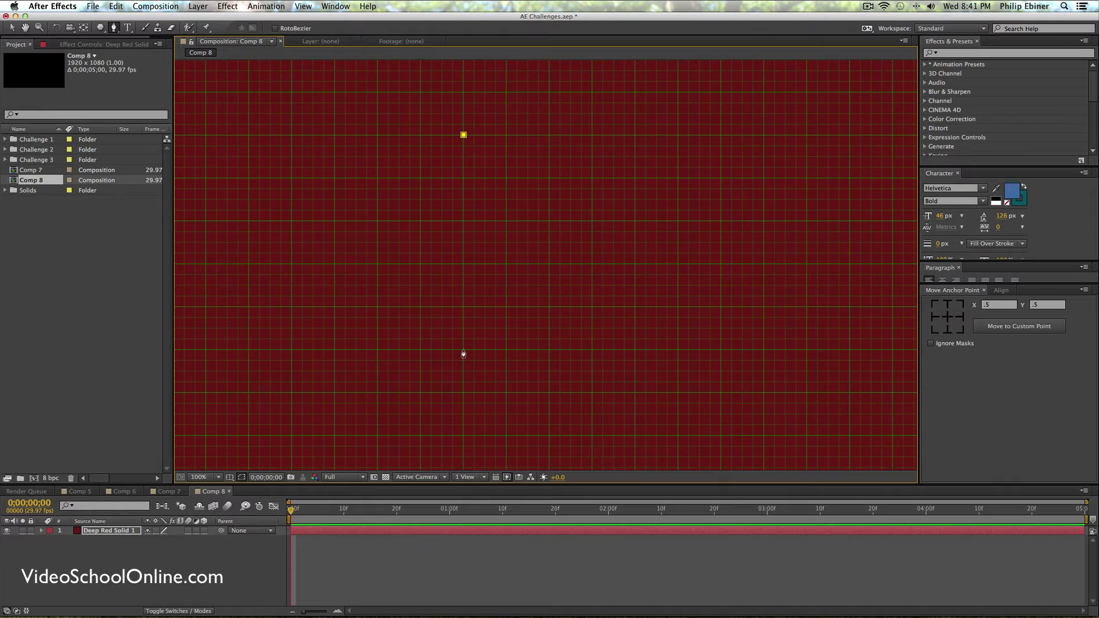
left_click_drag(463, 135, 463, 391)
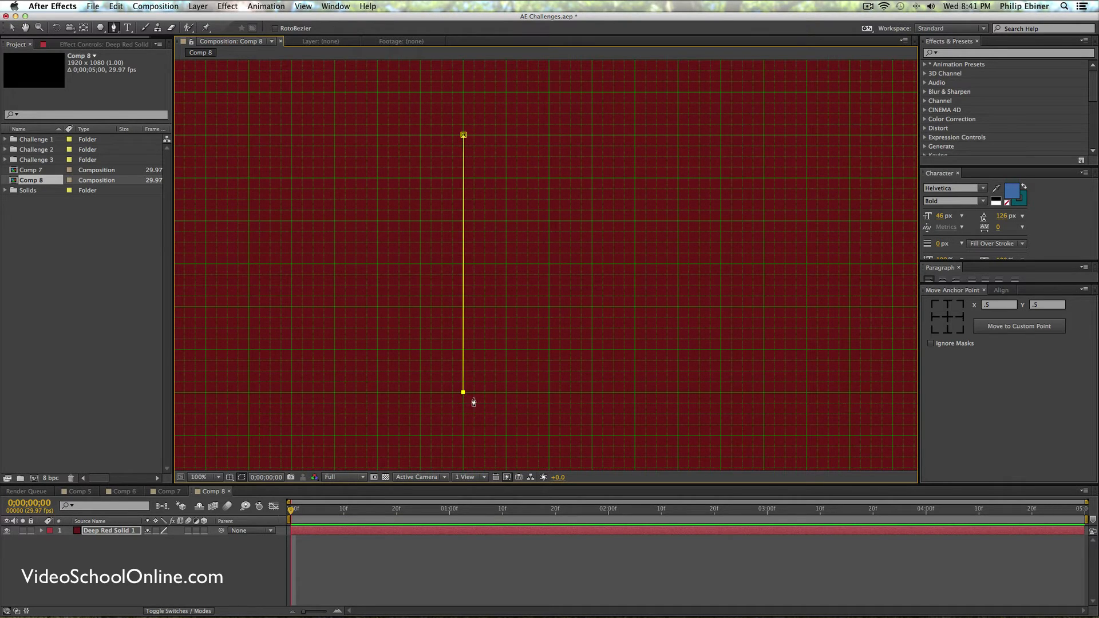
mouse_move(498, 132)
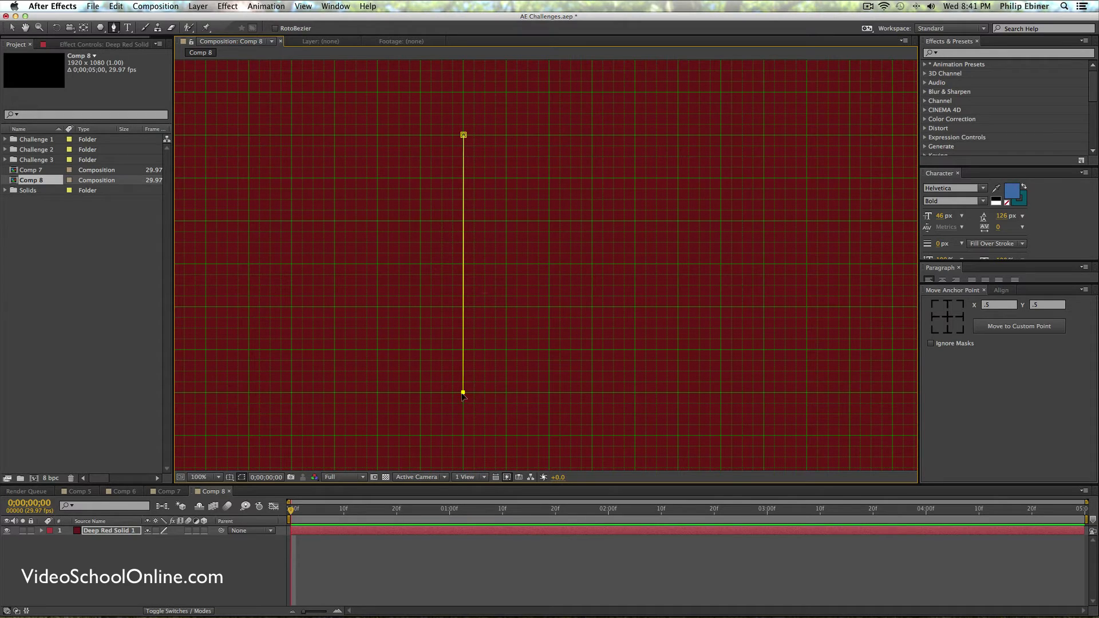
mouse_move(561, 397)
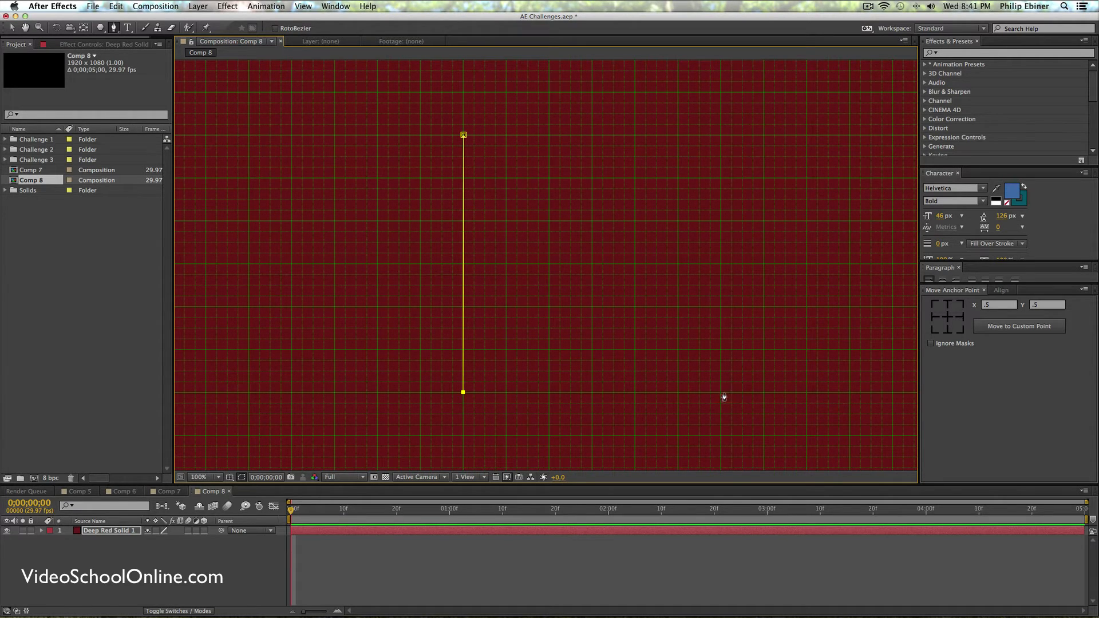
left_click(718, 390)
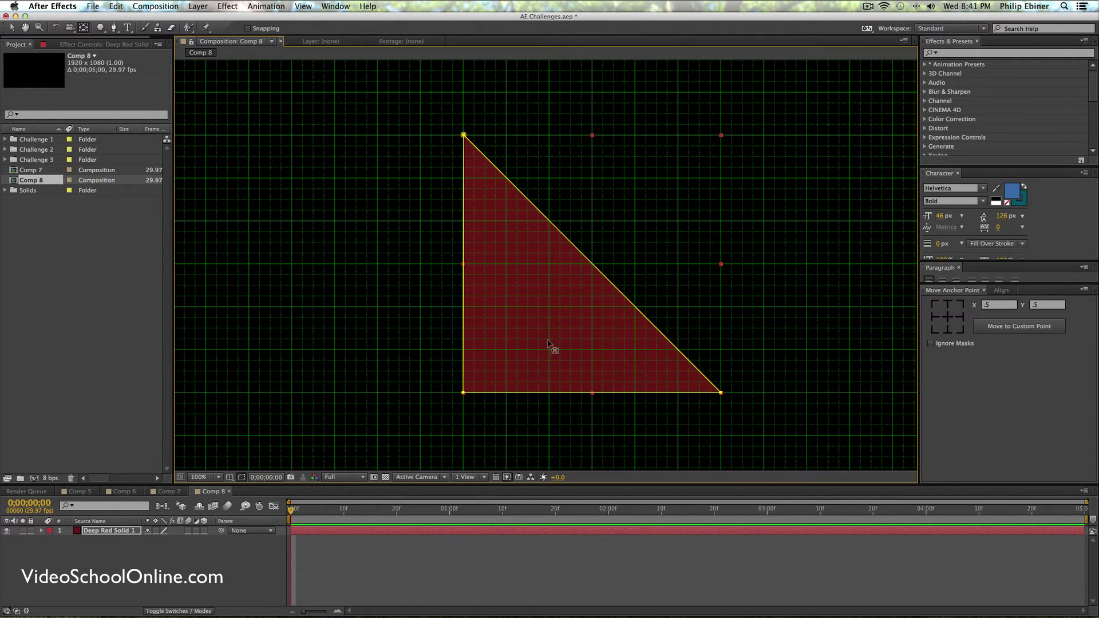
Step: Reveal Mask 1 and its Mask Path property on Deep Red Solid 1
key("r")
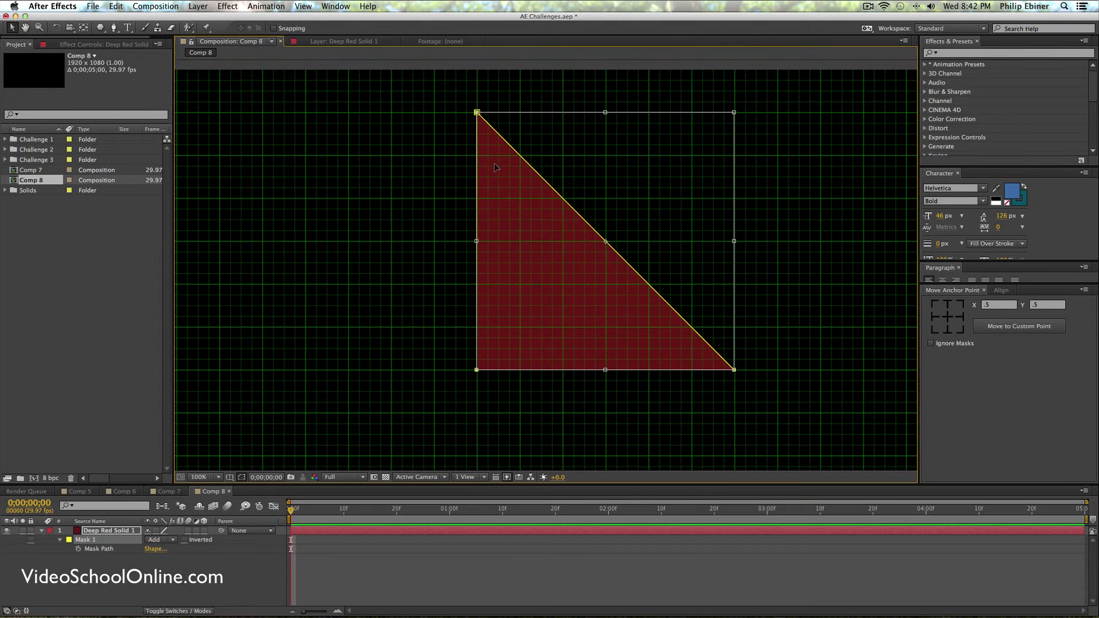
mouse_move(542, 226)
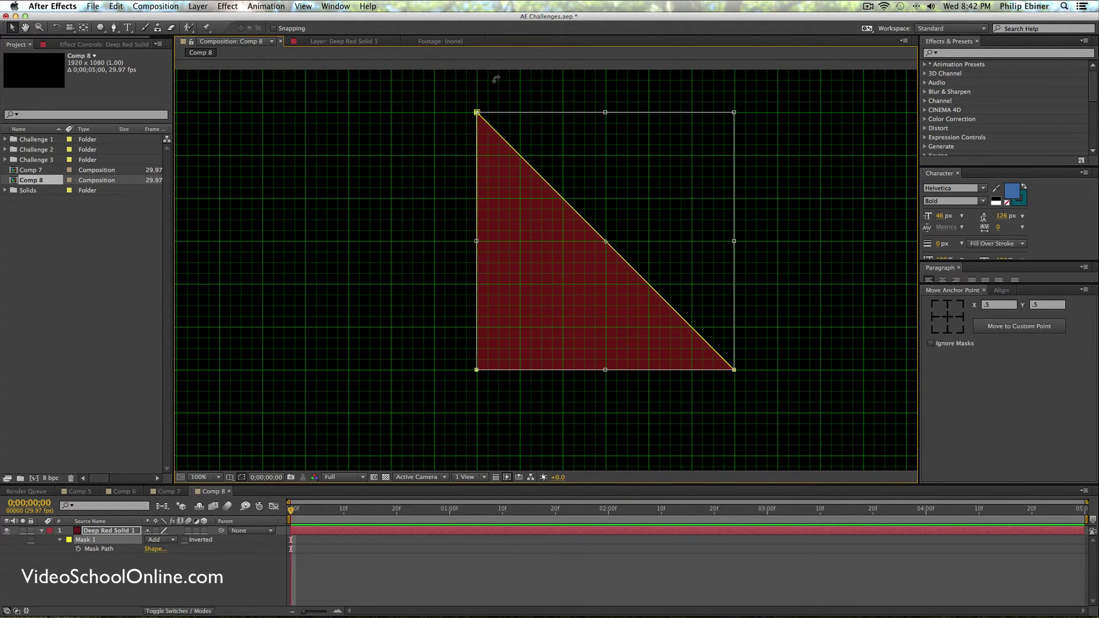
mouse_move(524, 345)
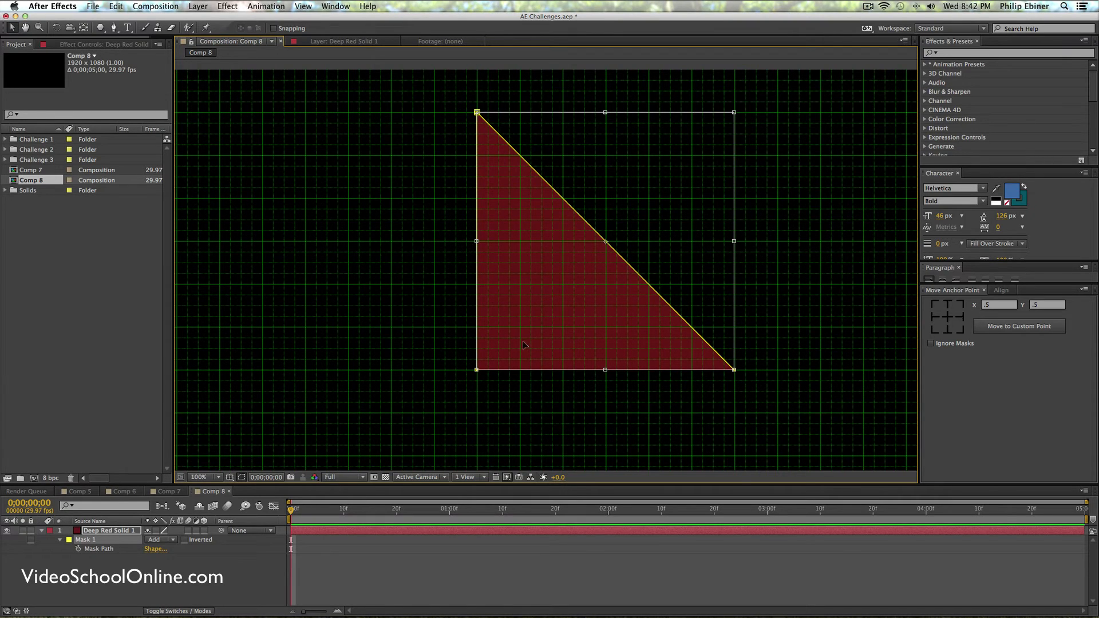
mouse_move(491, 150)
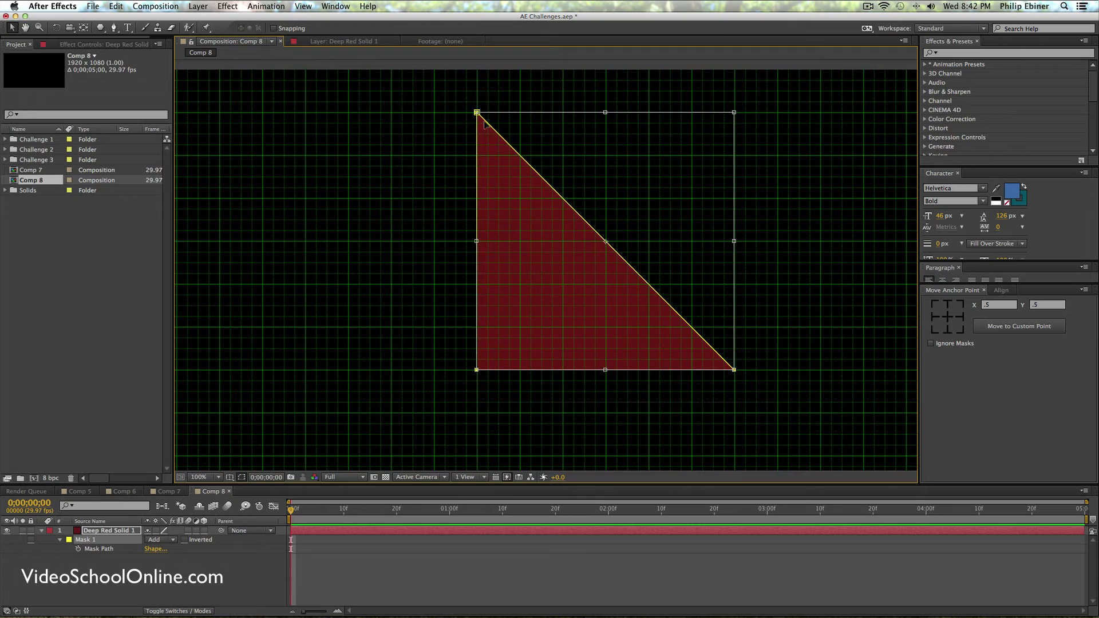
Step: Drag the triangle's corner points to new snapped positions, forming a long, low wedge
left_click(342, 41)
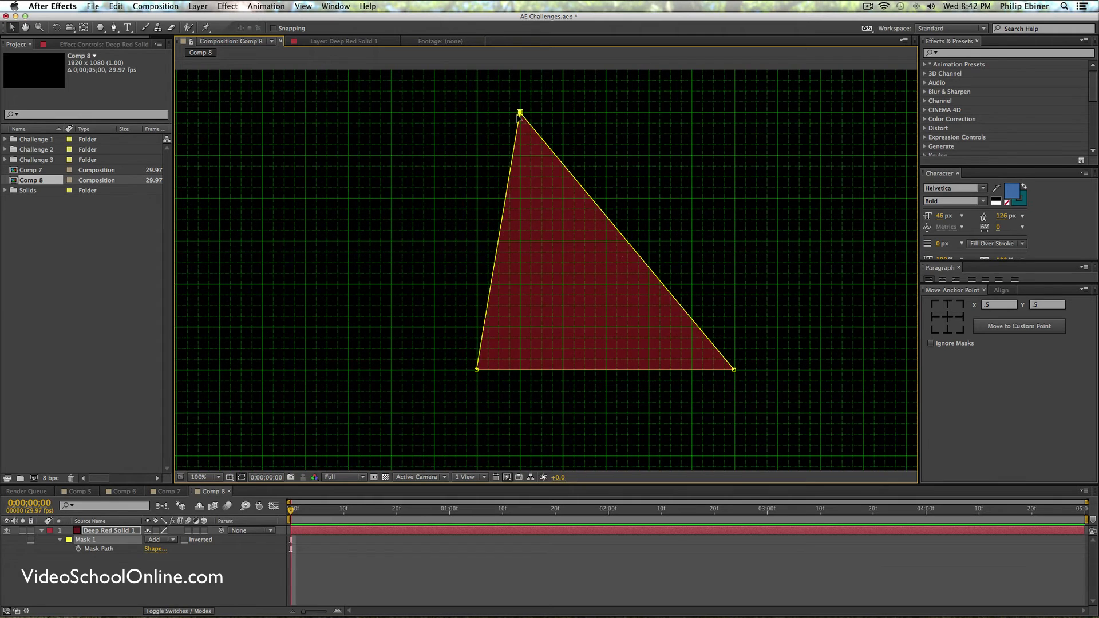
left_click_drag(519, 112, 357, 112)
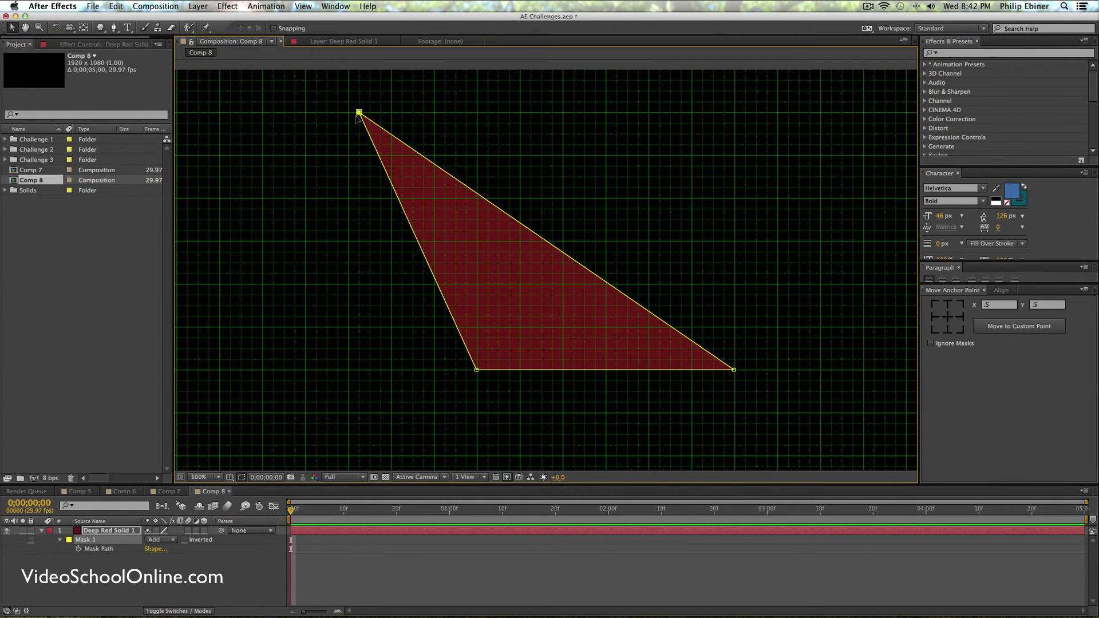
left_click_drag(358, 112, 476, 112)
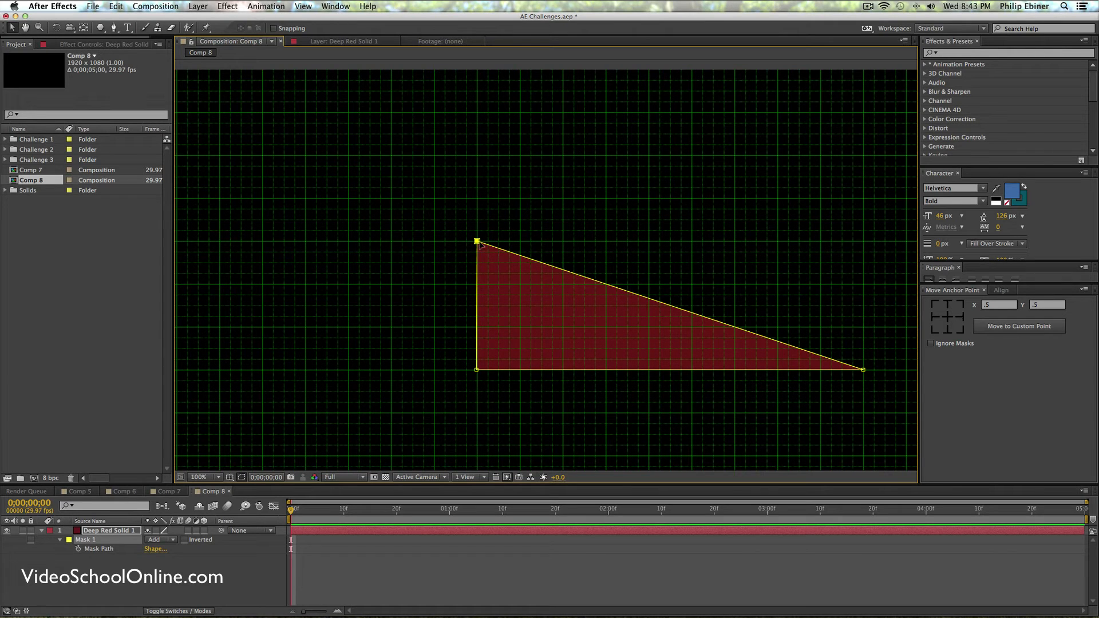
left_click_drag(477, 242, 208, 242)
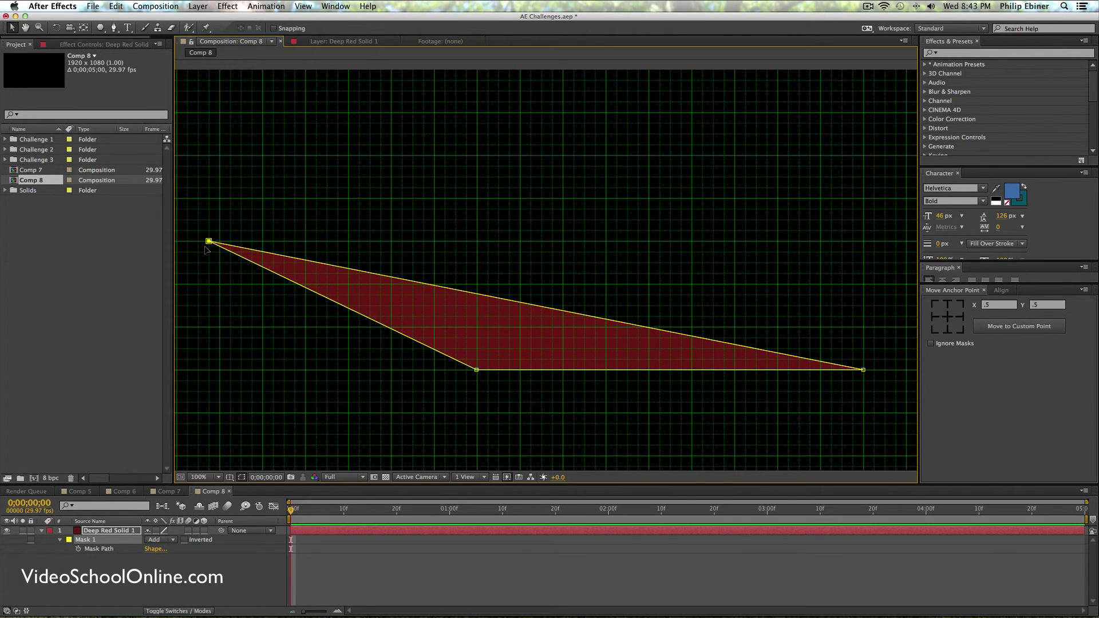
left_click_drag(208, 241, 616, 305)
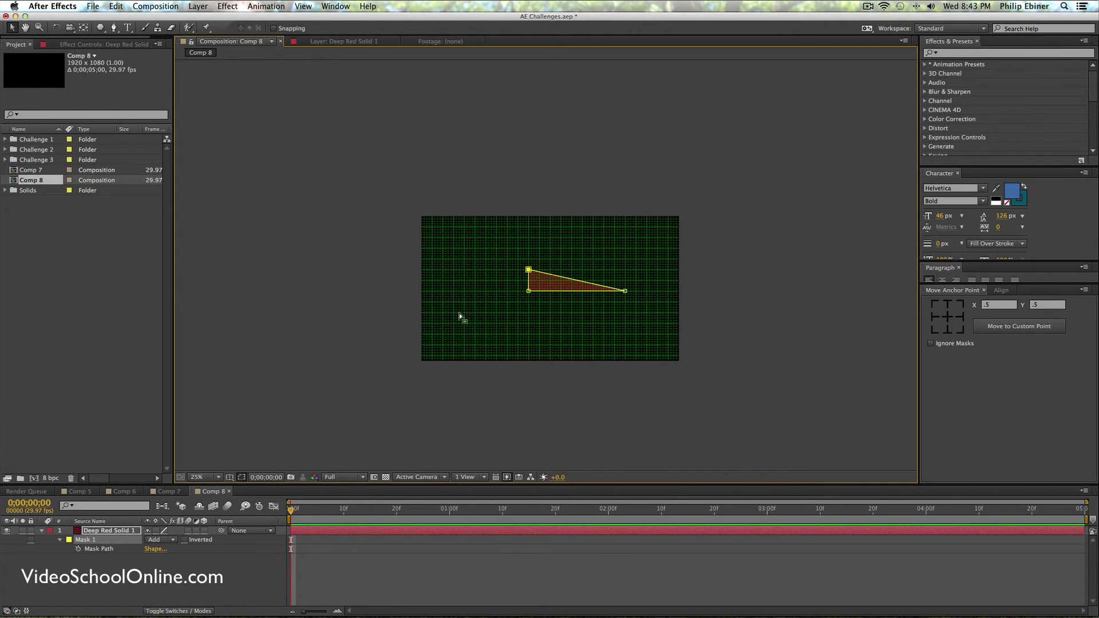
Step: Keyframe the Mask Path at the start, 10 frames and 20 frames with changing vertices
left_click(203, 478)
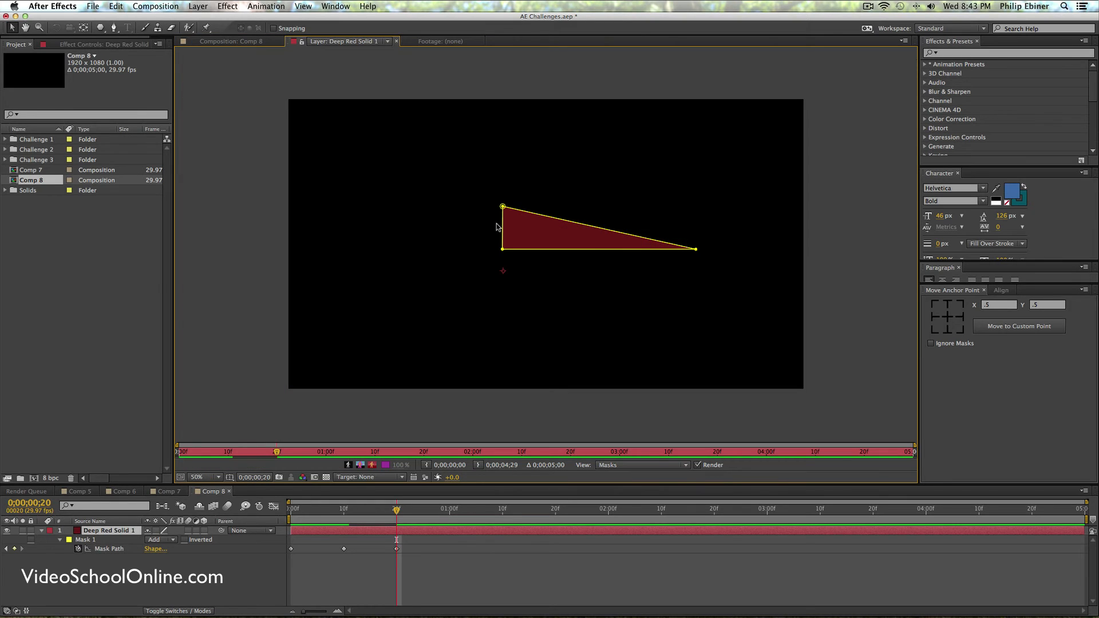
left_click(232, 41)
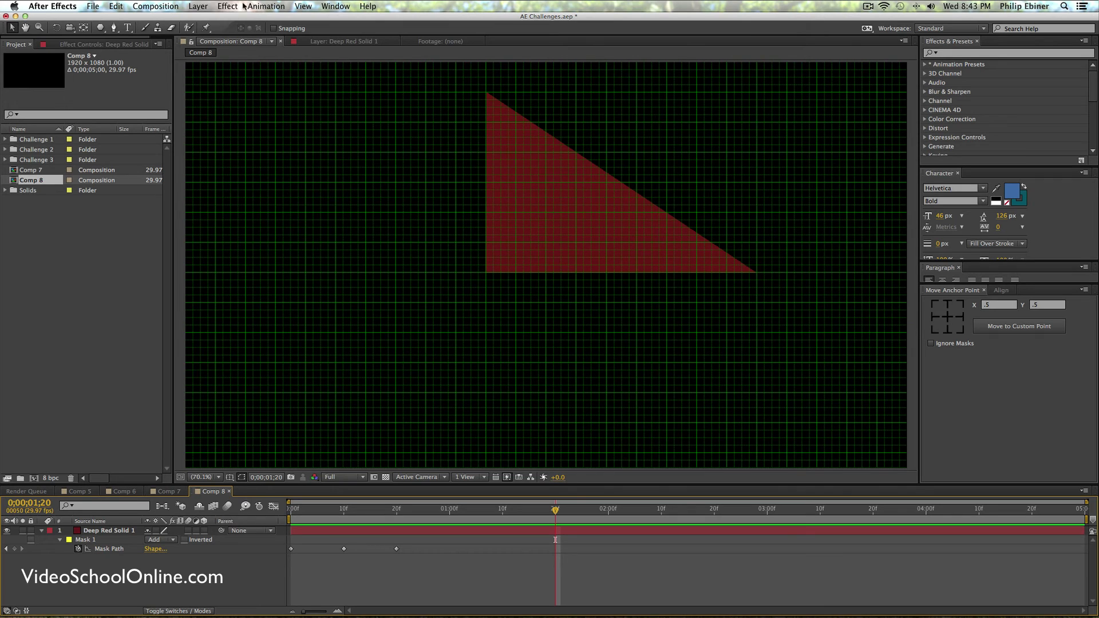
Step: Uncheck Snap to Grid in the View menu
left_click(197, 6)
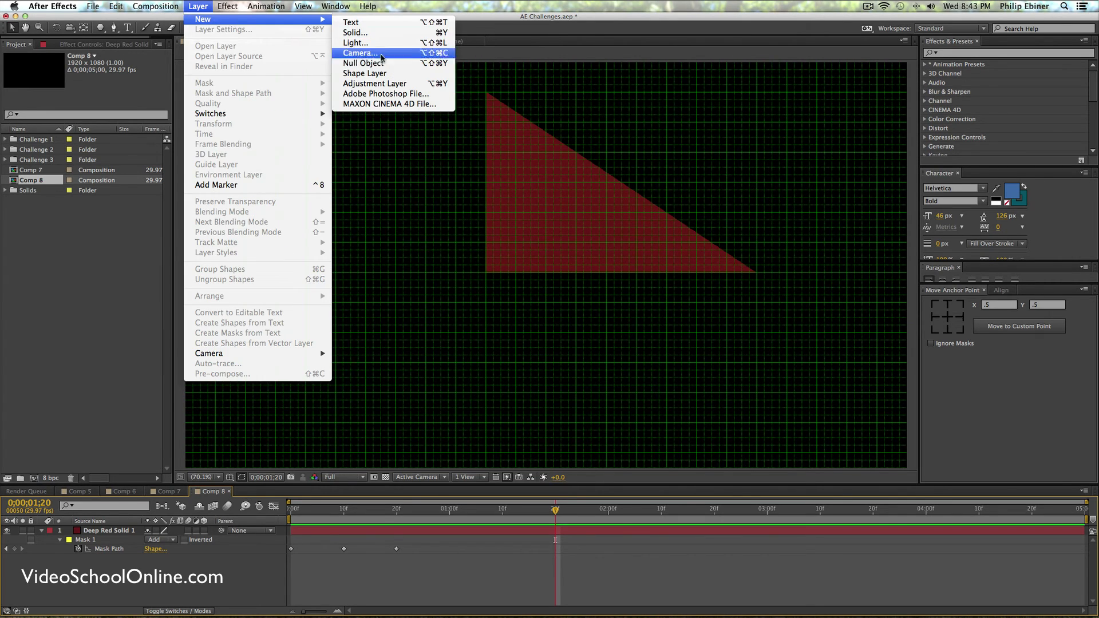
left_click(303, 5)
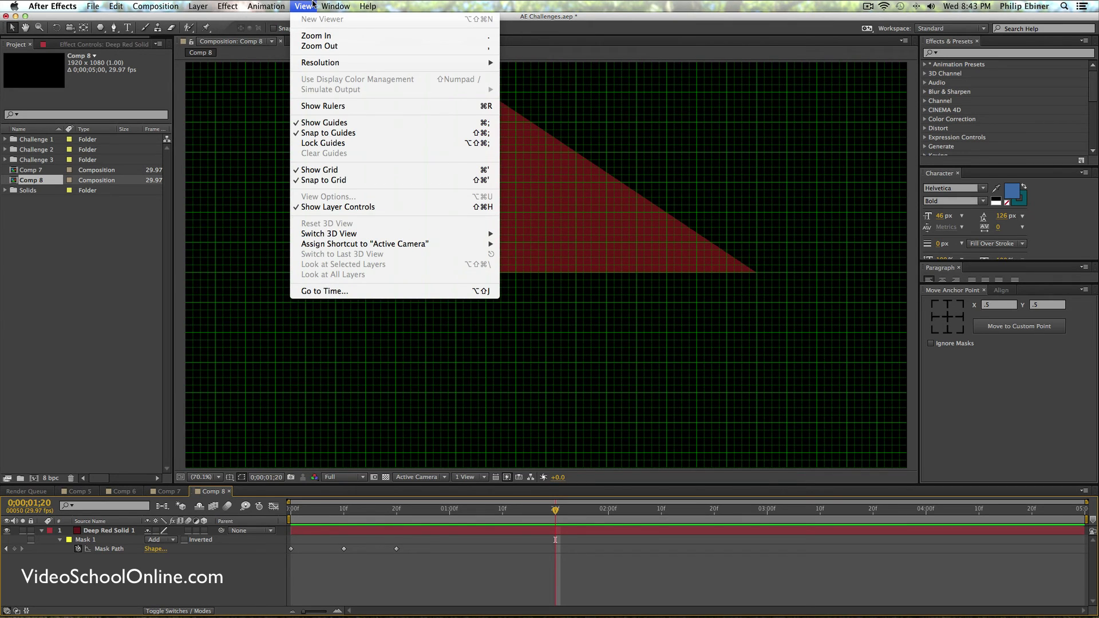
mouse_move(323, 180)
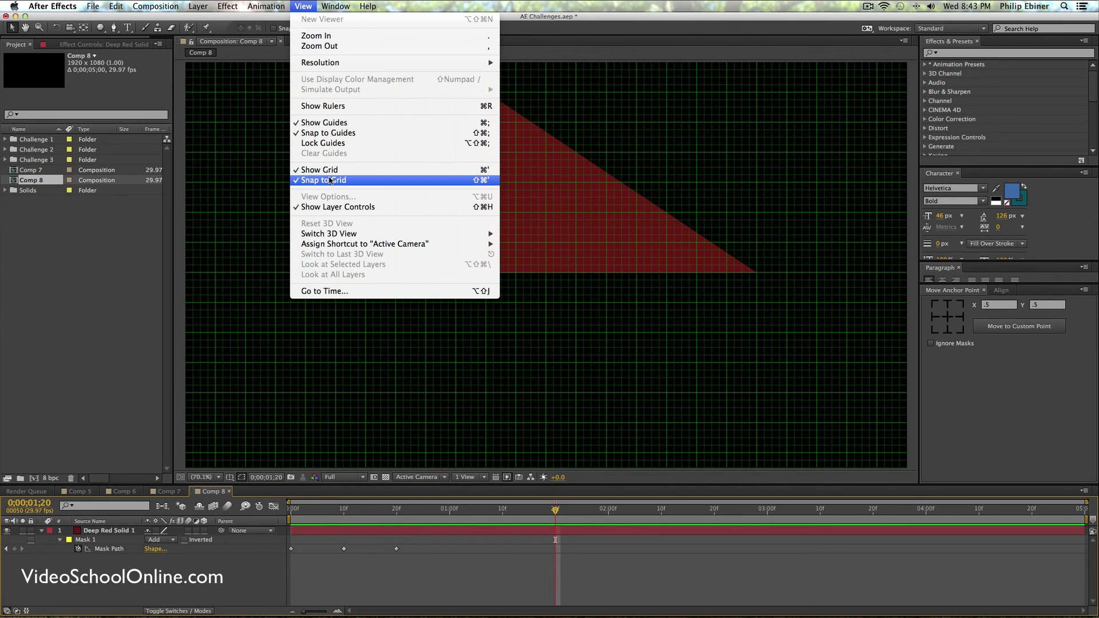
left_click(322, 179)
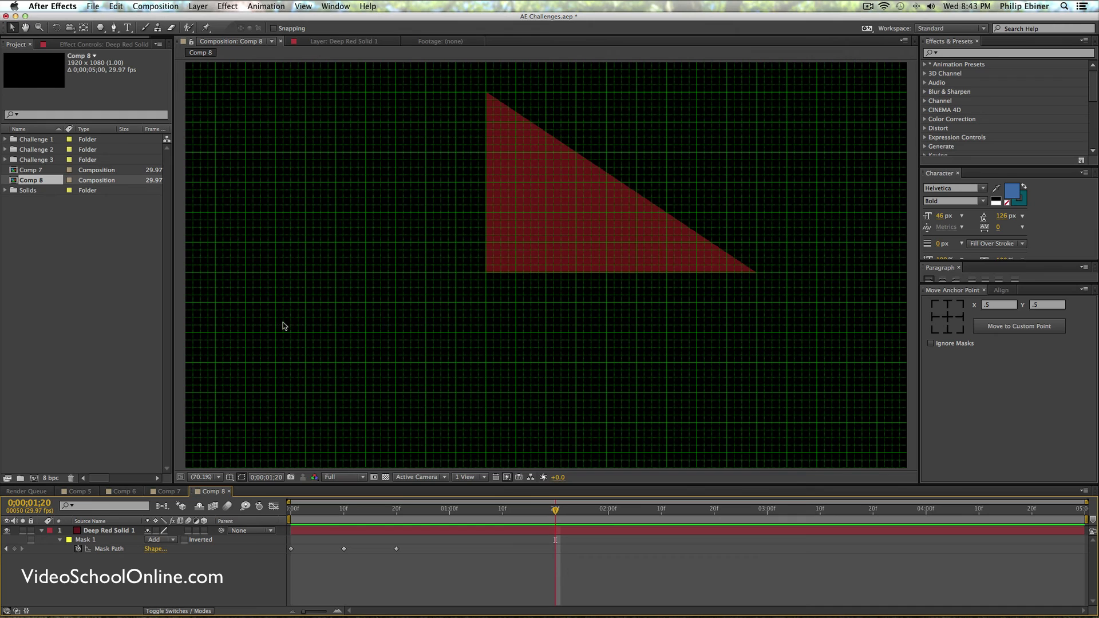
mouse_move(430, 268)
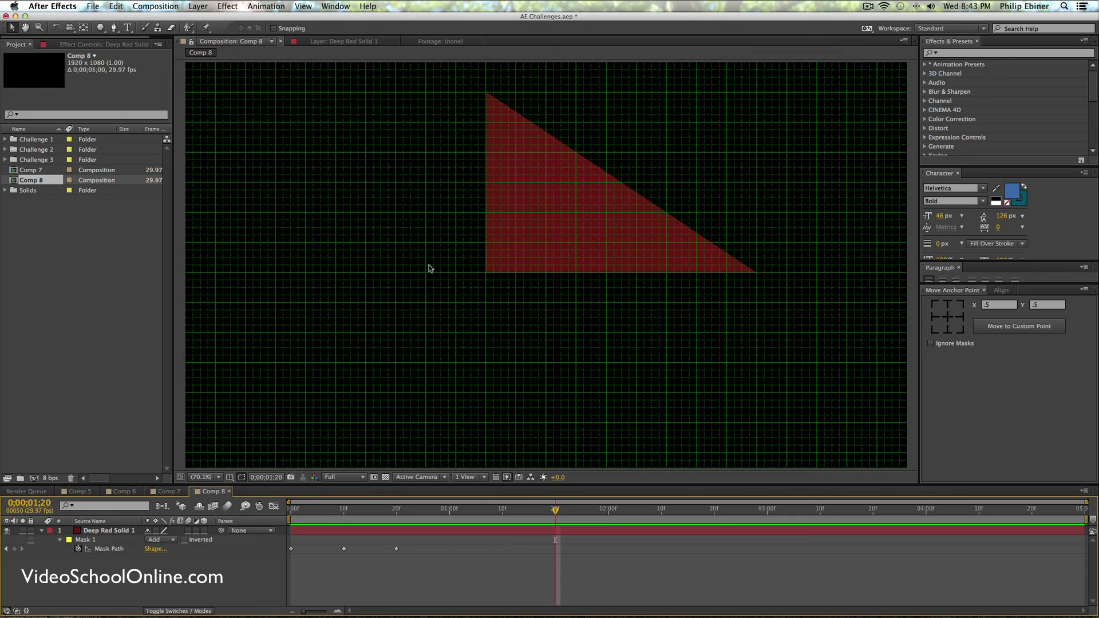
mouse_move(873, 12)
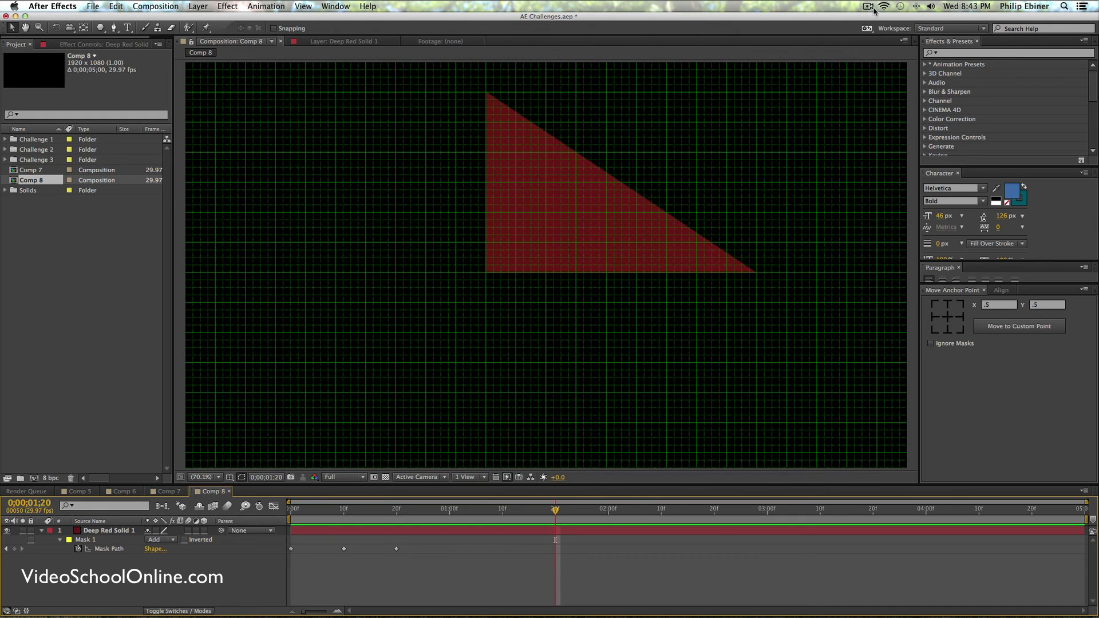